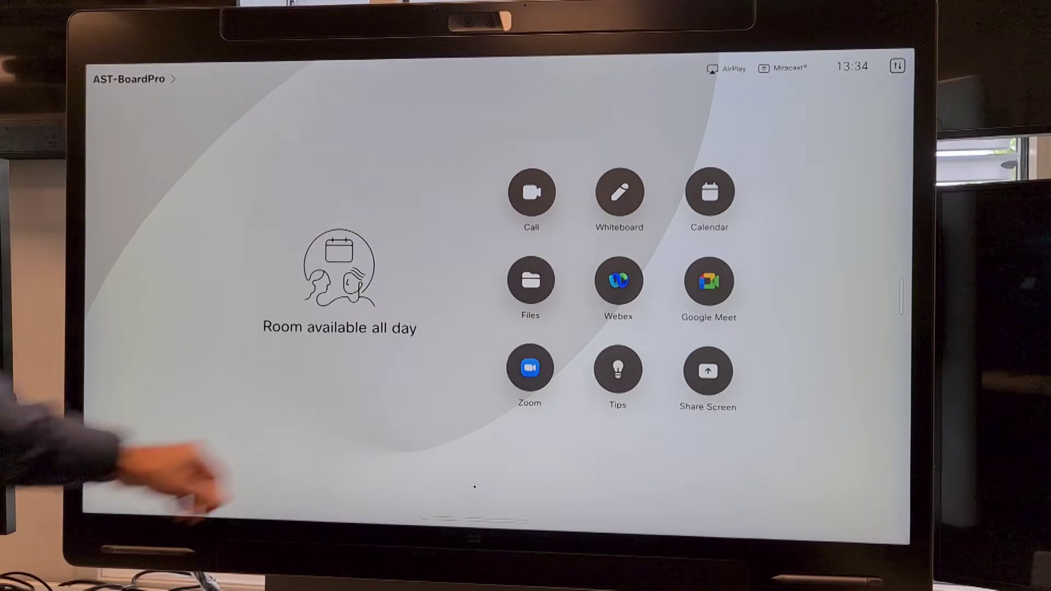
# Mirror the iPad screen to AST-BoardPro and show the Screen Mirroring device list
pyautogui.click(707, 371)
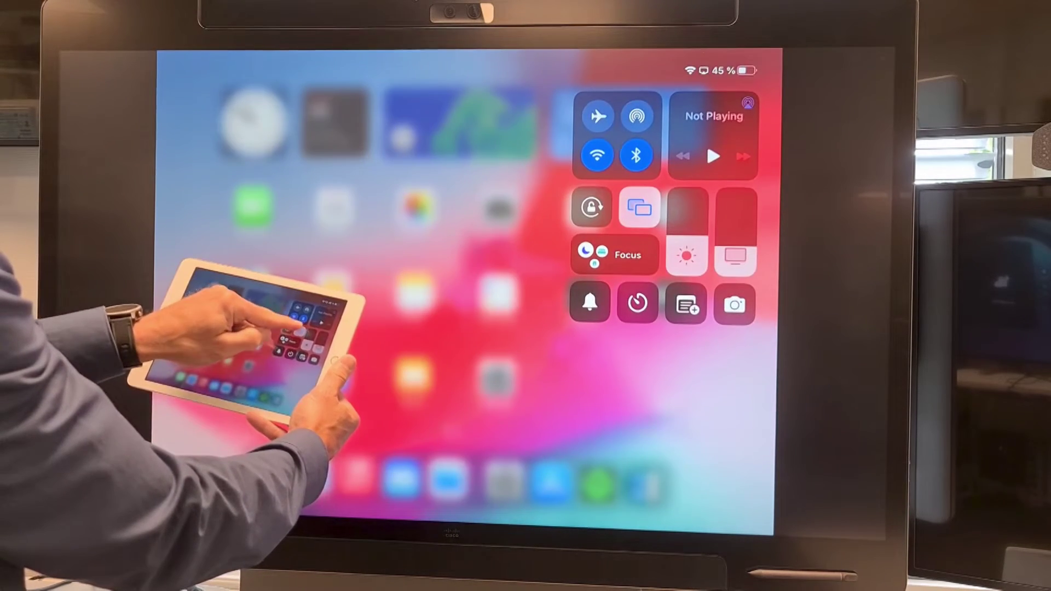
pyautogui.click(638, 208)
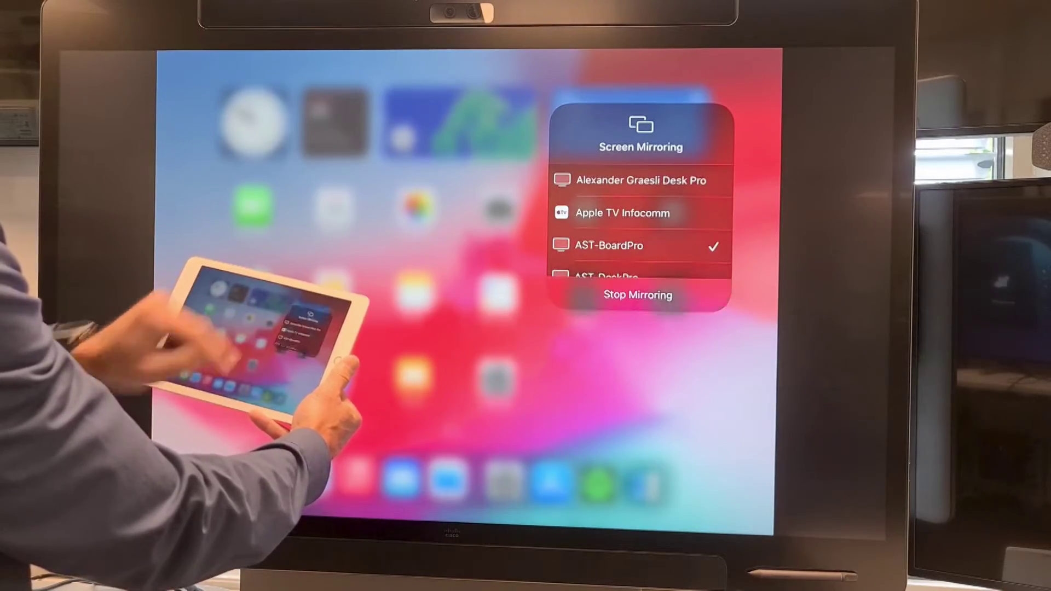